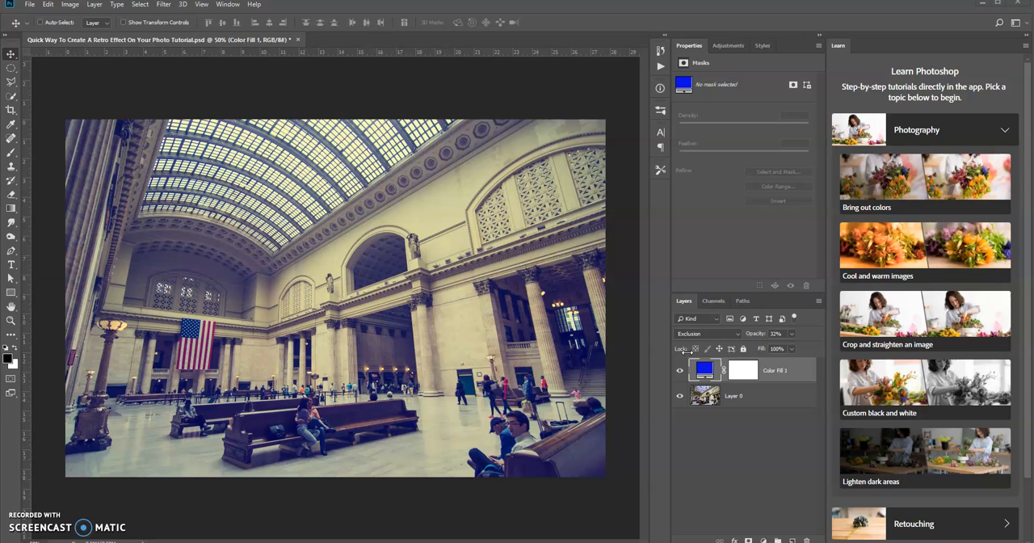
mouse_move(673, 381)
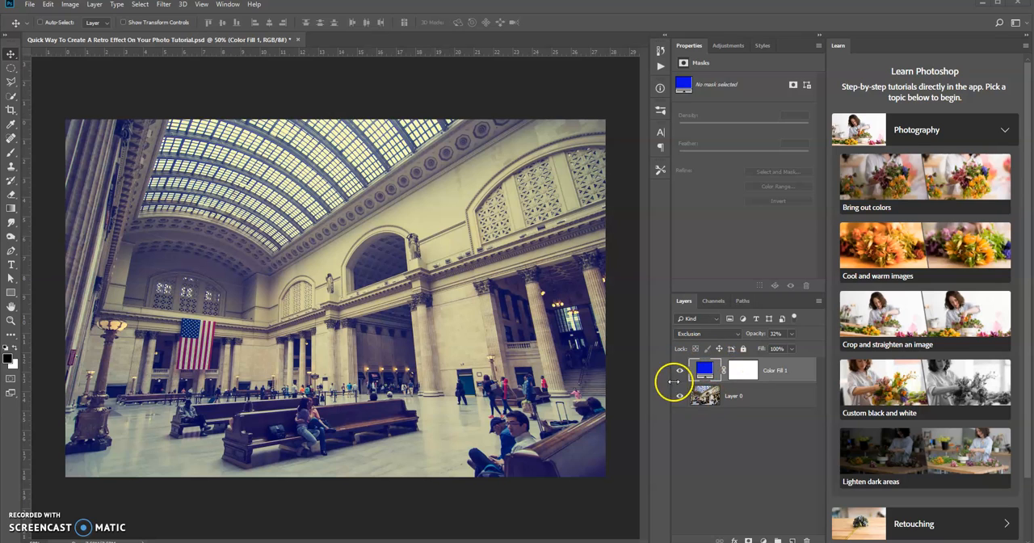
Toggle the blue tint off and on to compare, then delete the Color Fill 1 layer
click(680, 370)
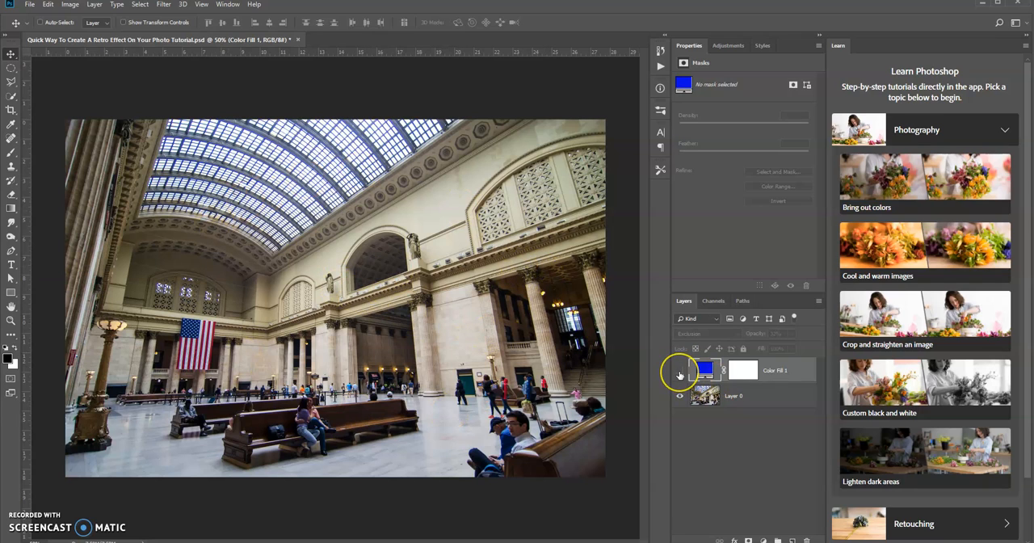
click(679, 370)
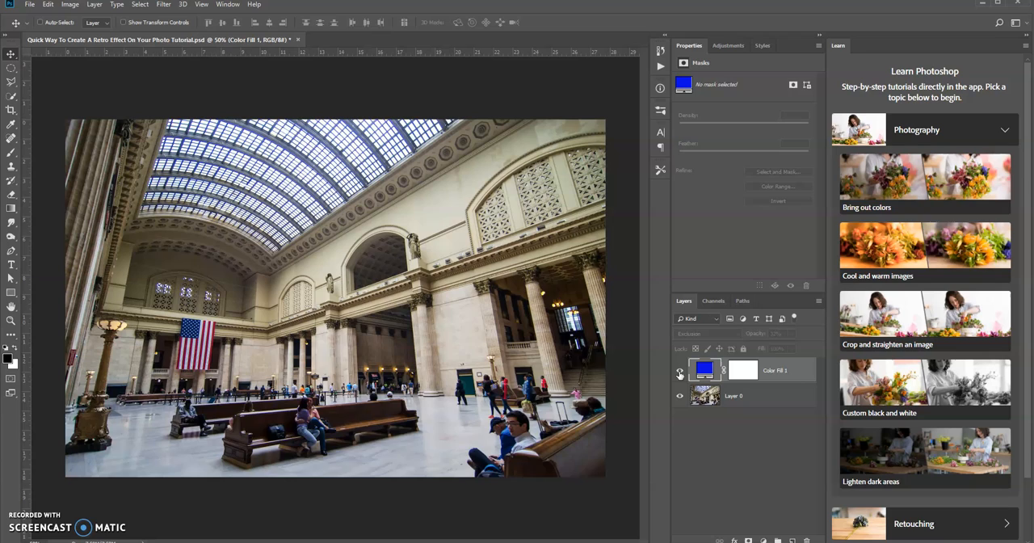
click(703, 334)
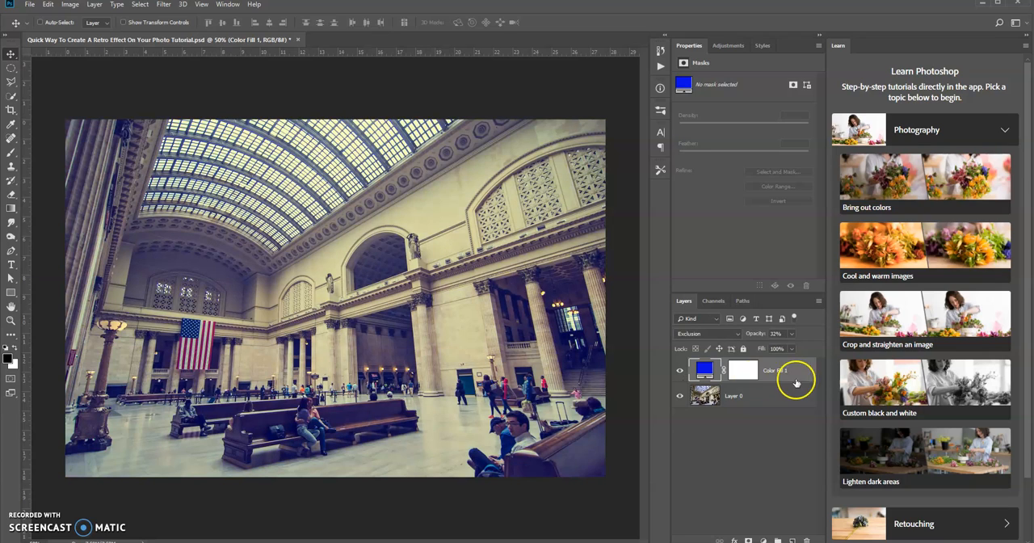
mouse_move(796, 382)
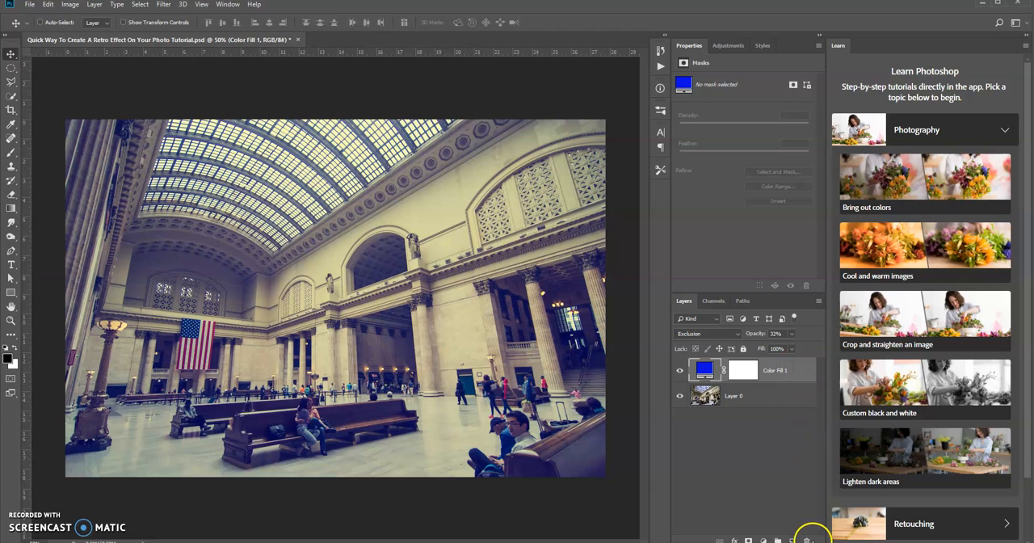
click(808, 540)
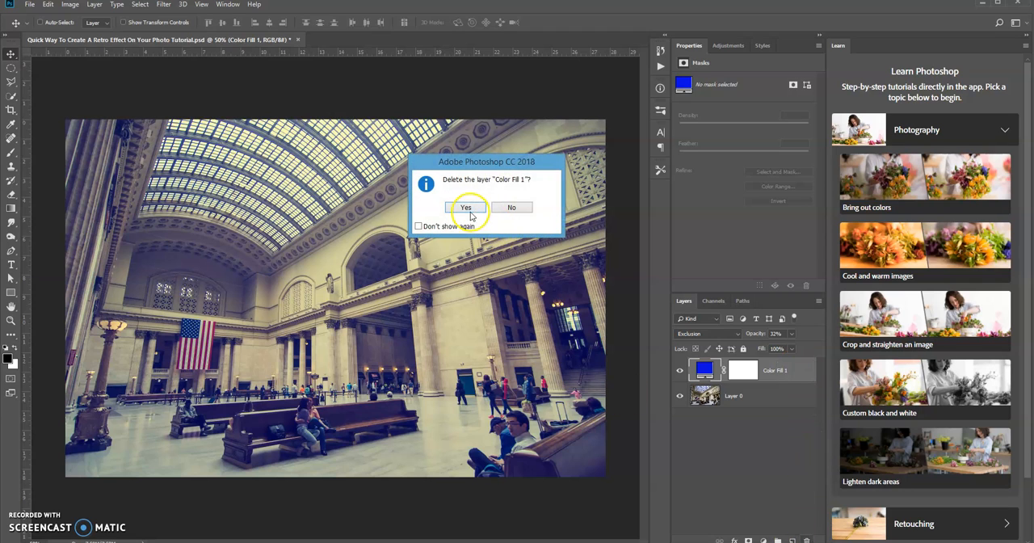
click(465, 208)
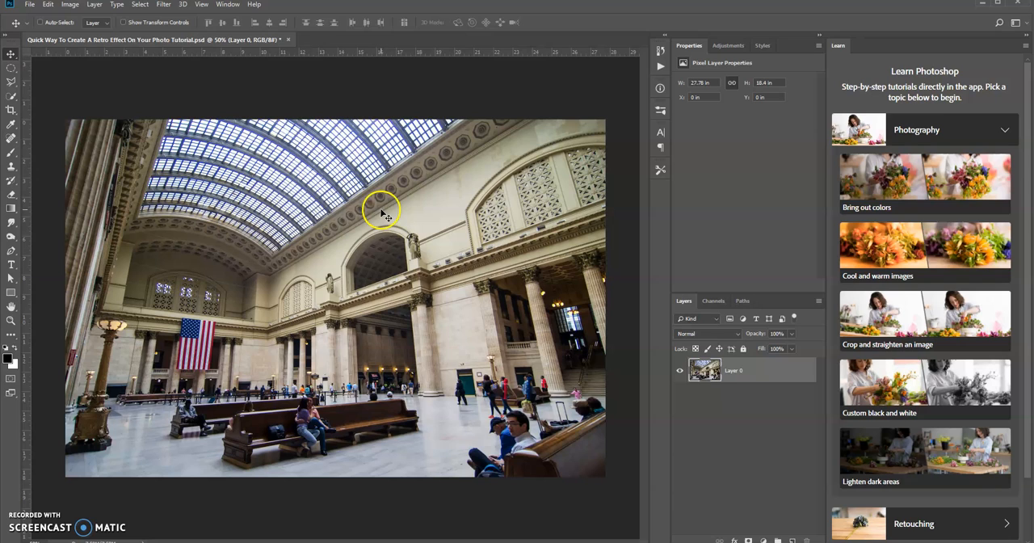
mouse_move(691, 417)
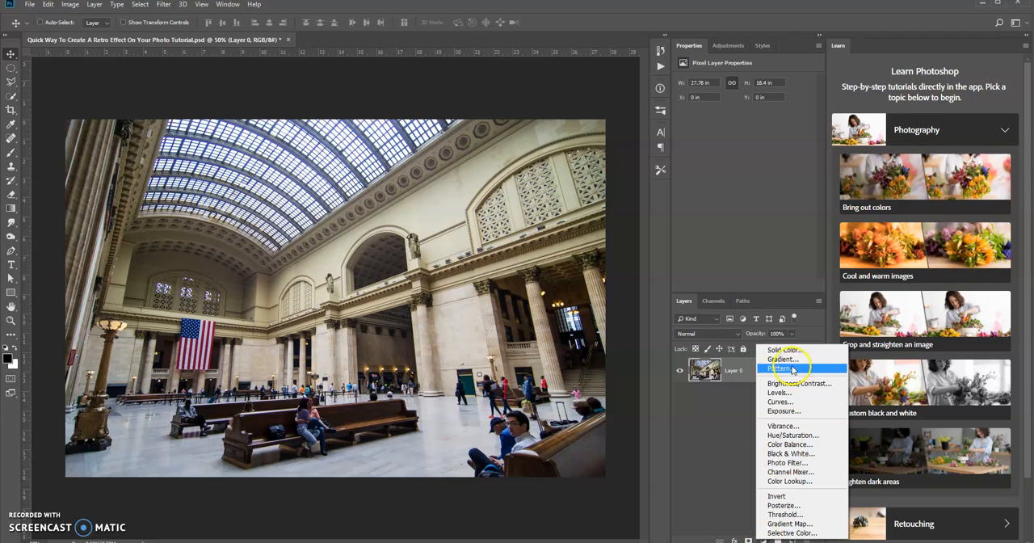
mouse_move(784, 350)
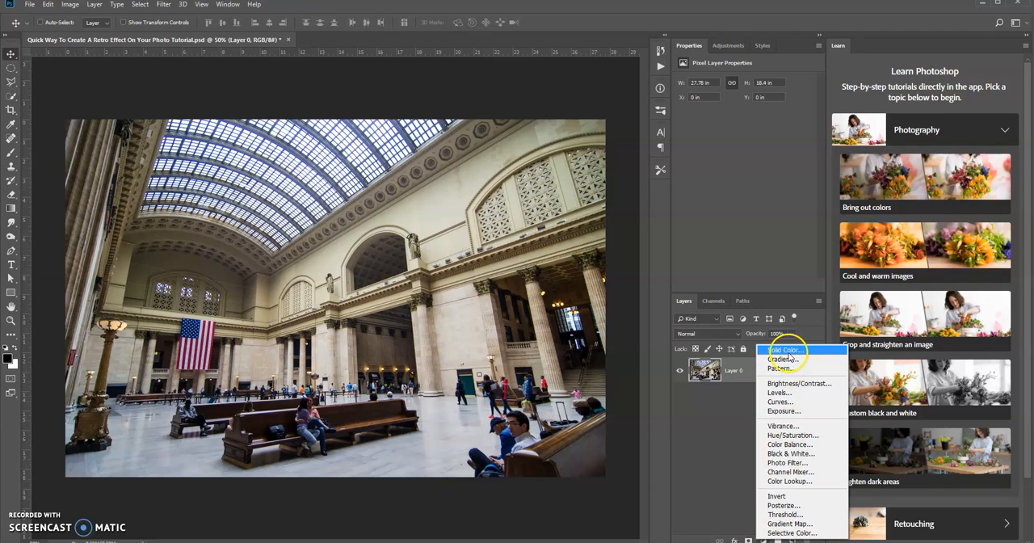
Add a Solid Color fill layer in vivid blue #1708d3 over the station photo
click(783, 349)
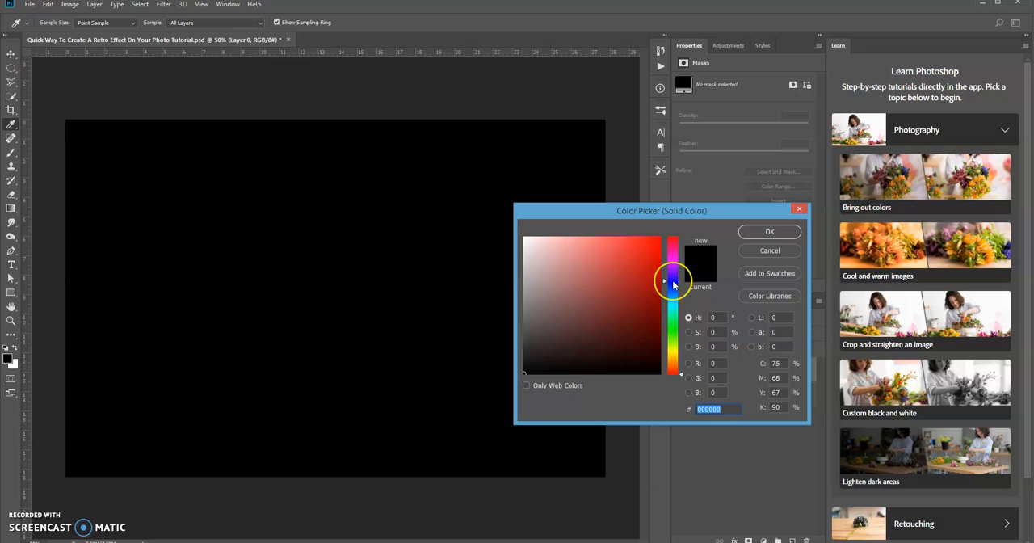
click(655, 260)
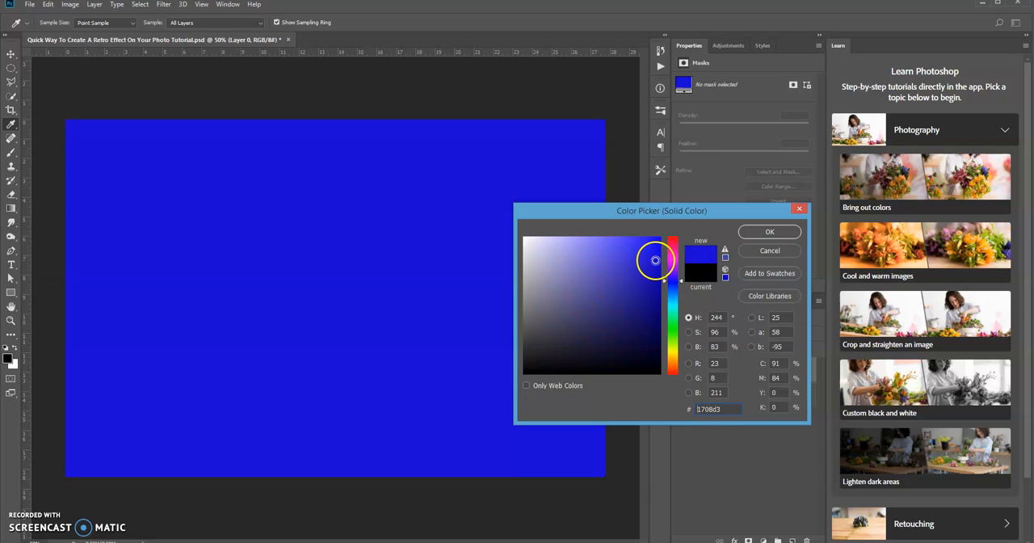
click(768, 231)
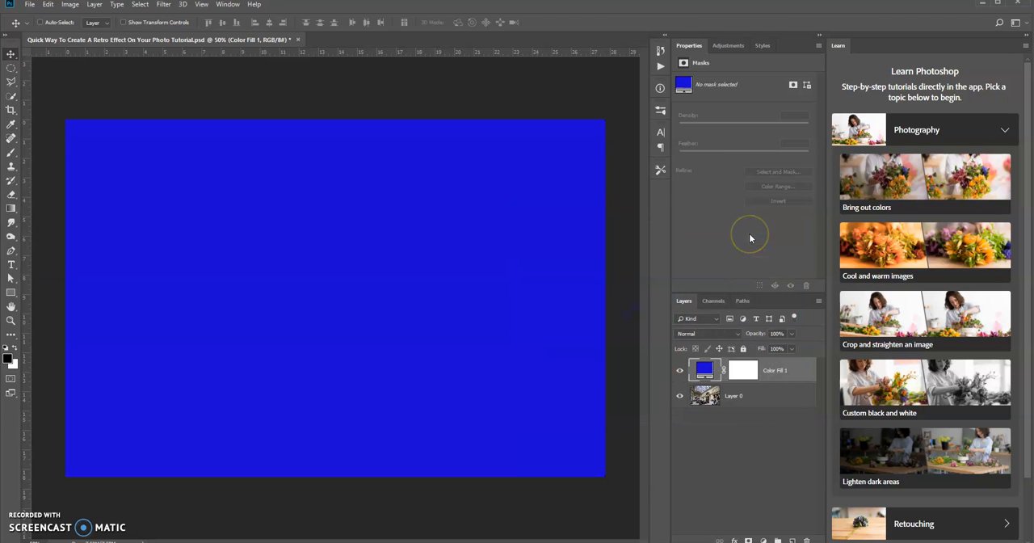
mouse_move(650, 358)
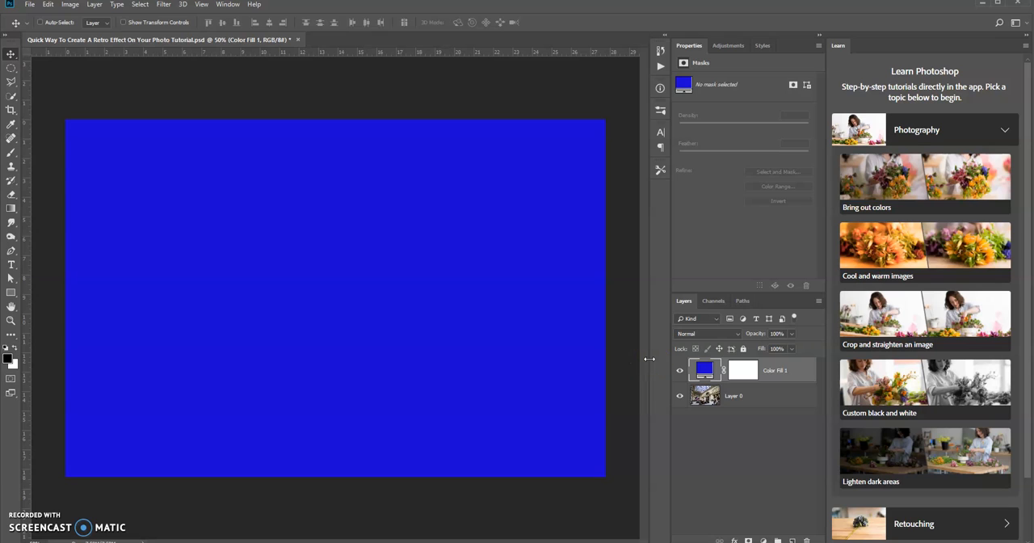
Switch the Color Fill 1 layer's blend mode to Exclusion
click(707, 333)
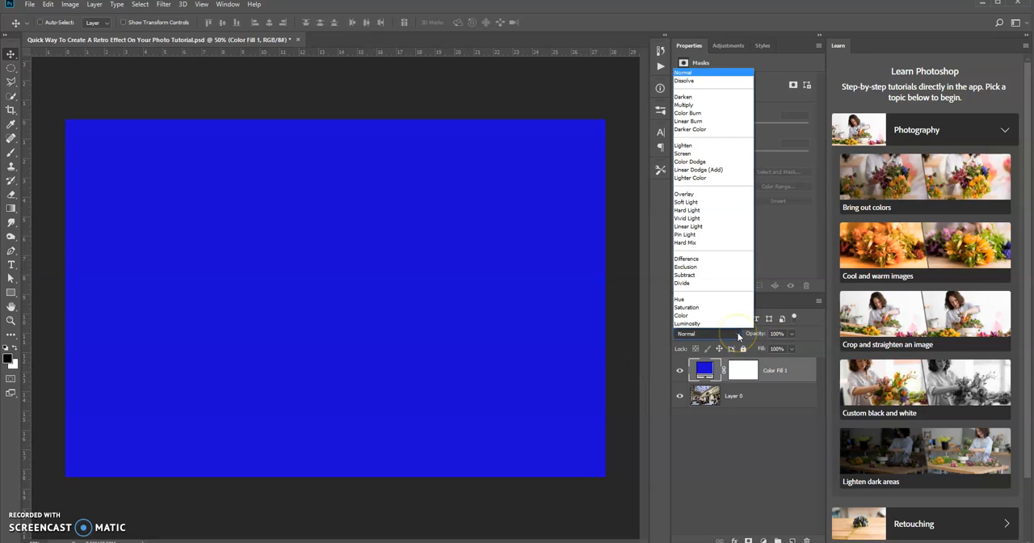
mouse_move(703, 267)
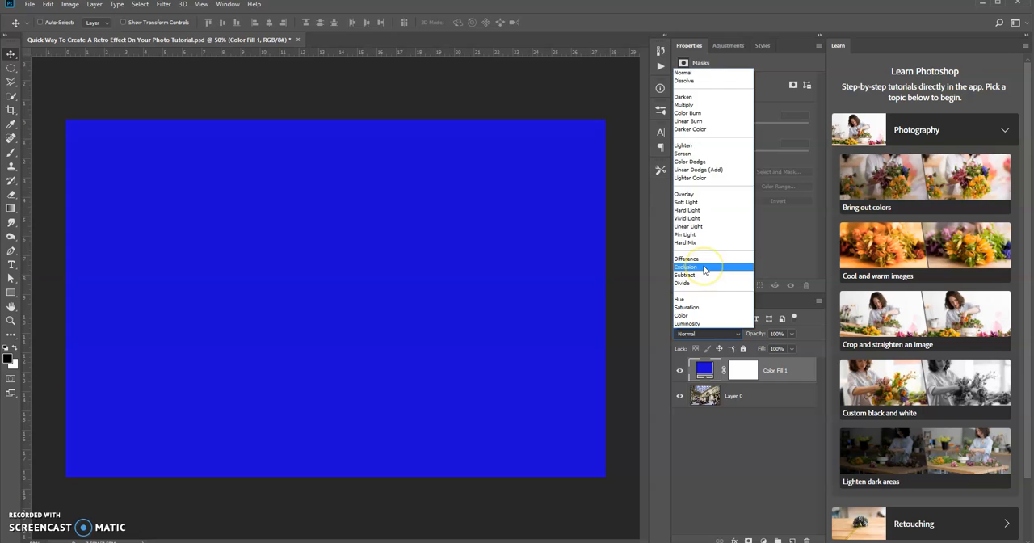
click(686, 266)
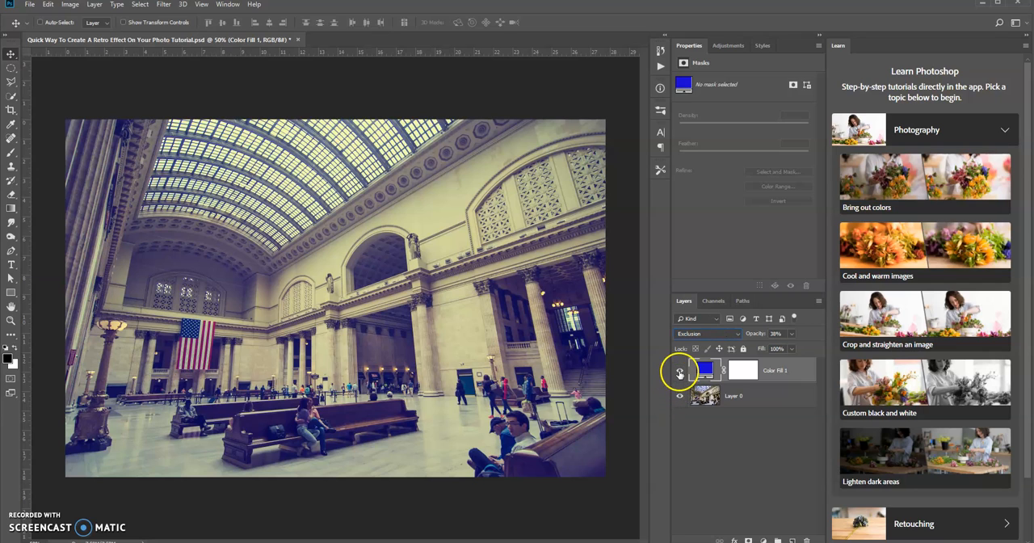
click(679, 370)
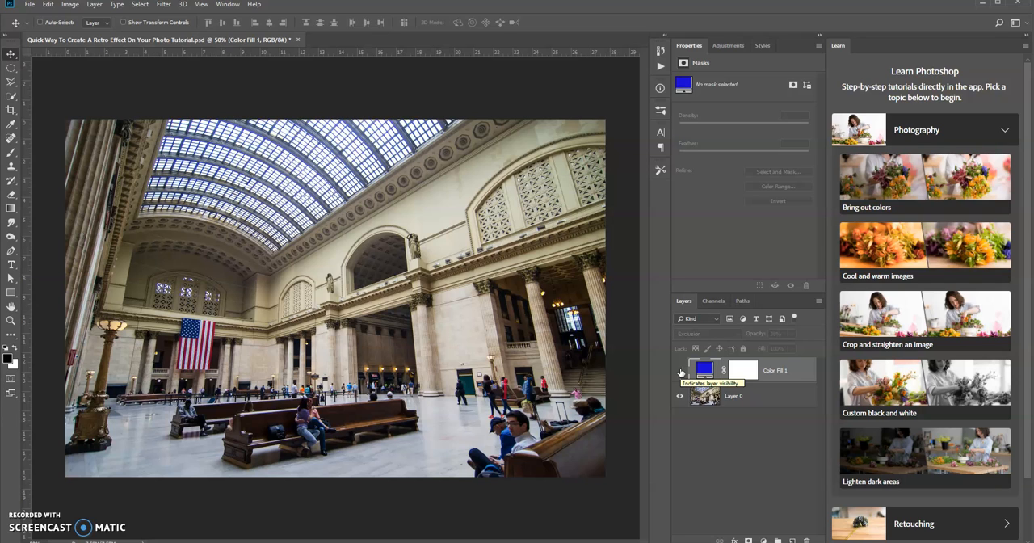
click(679, 370)
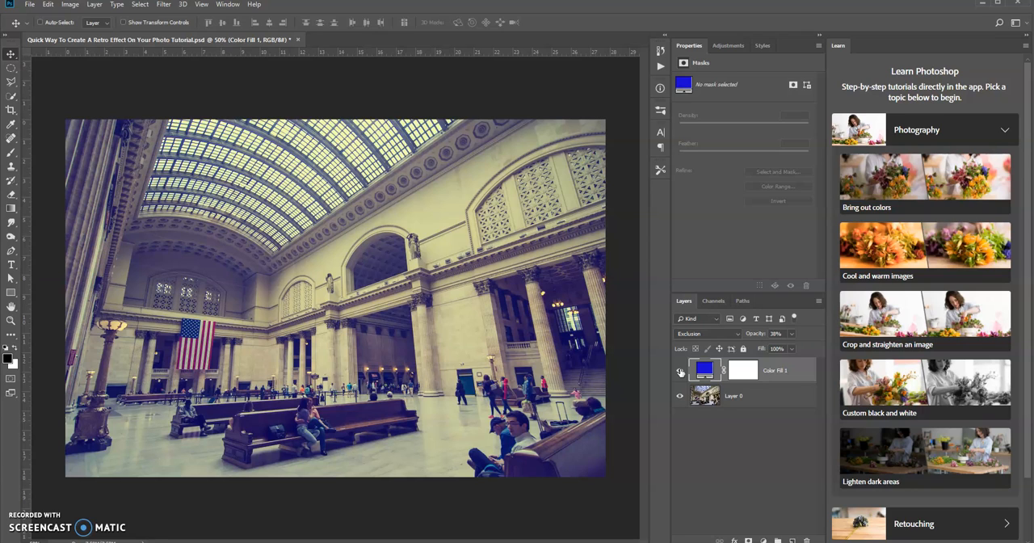
click(679, 370)
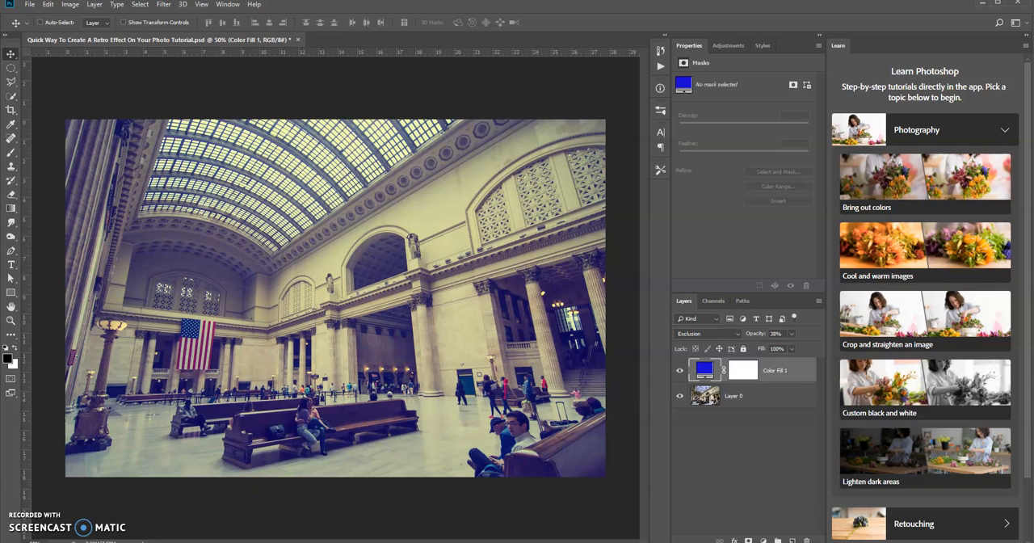